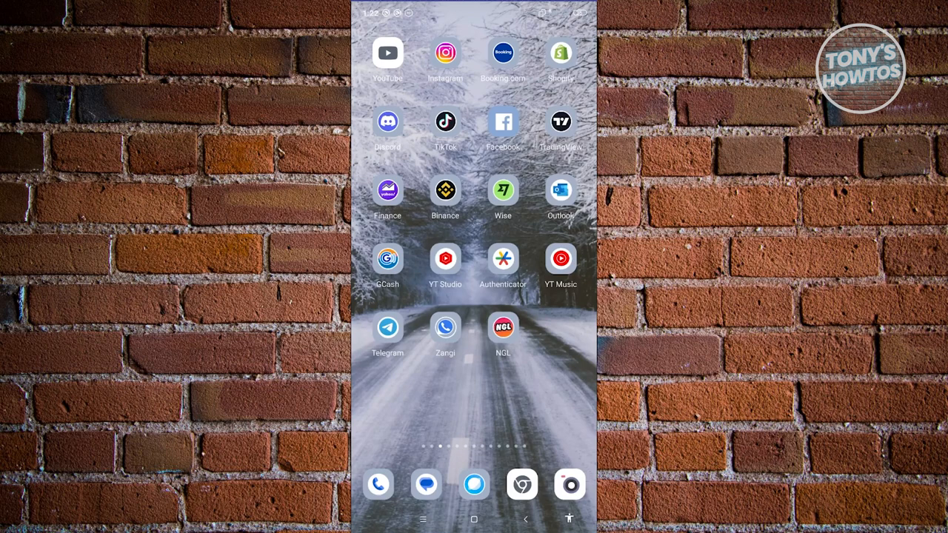
Step: Launch the Facebook app from the home screen to reach the news feed
left_click(504, 121)
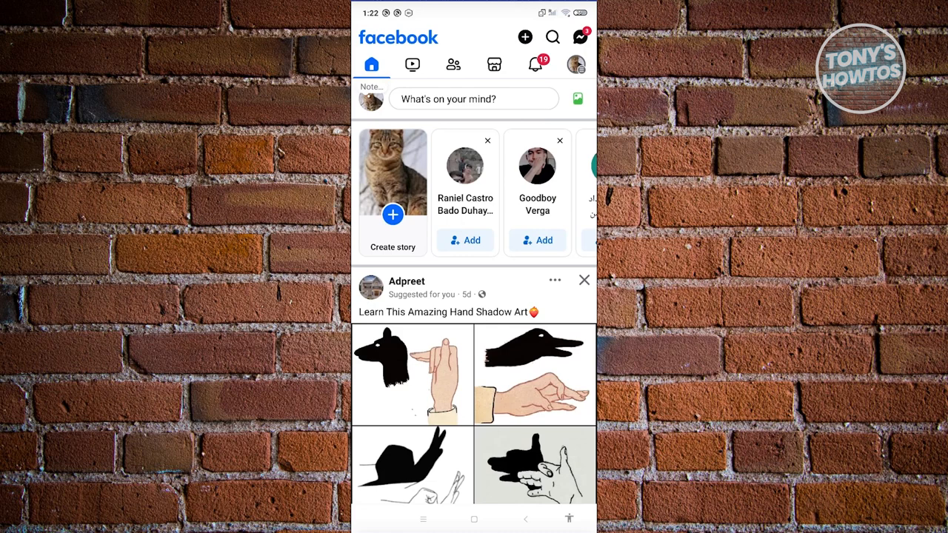
Step: Go through the Facebook menu into Meta's Accounts Centre settings
left_click(578, 65)
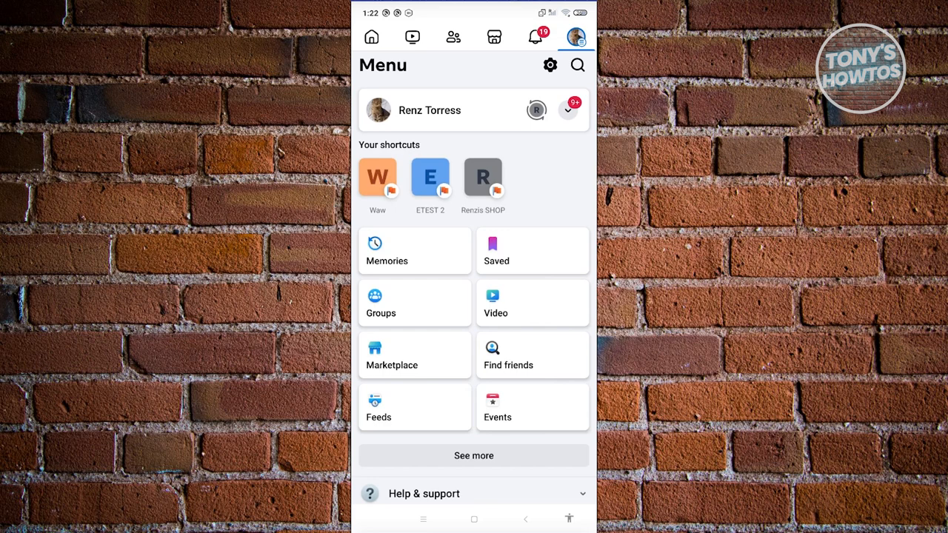
left_click(551, 66)
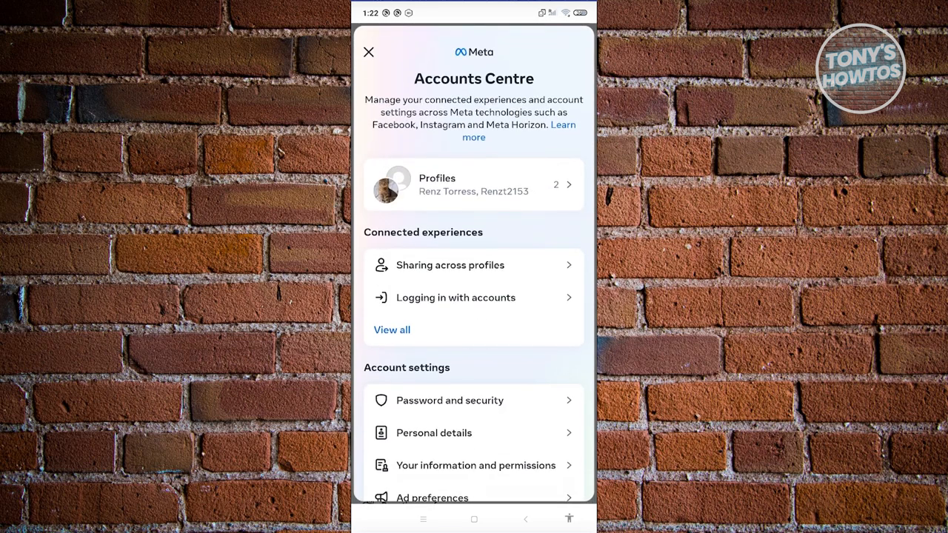
Step: Reach the Personal details page under Account settings in Accounts Centre
scroll("down", 3)
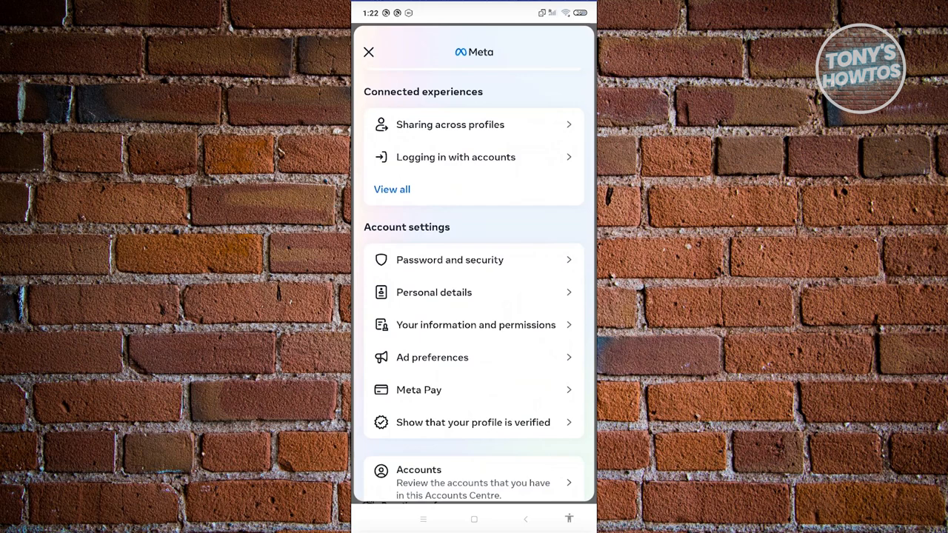
left_click(435, 292)
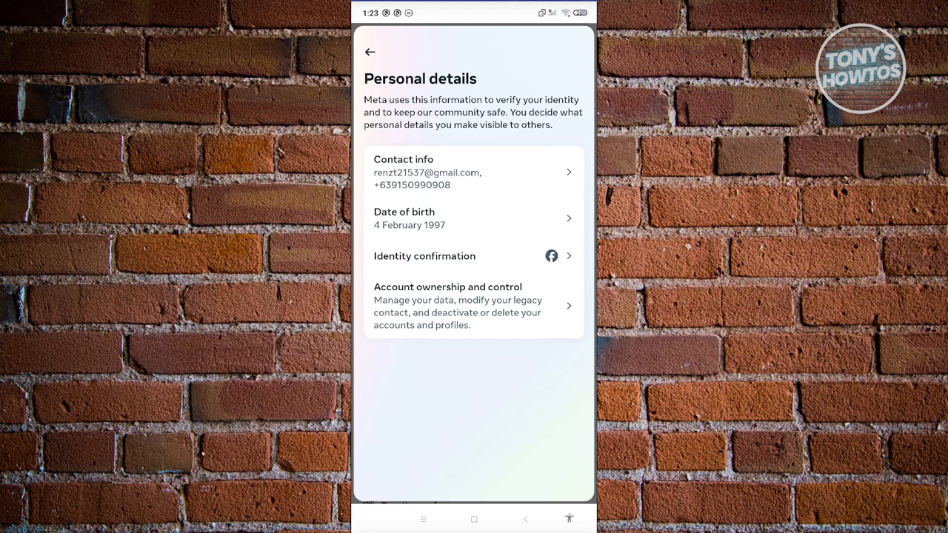
Step: Delete the saved phone number from Contact info, confirming until the password prompt appears
left_click(474, 172)
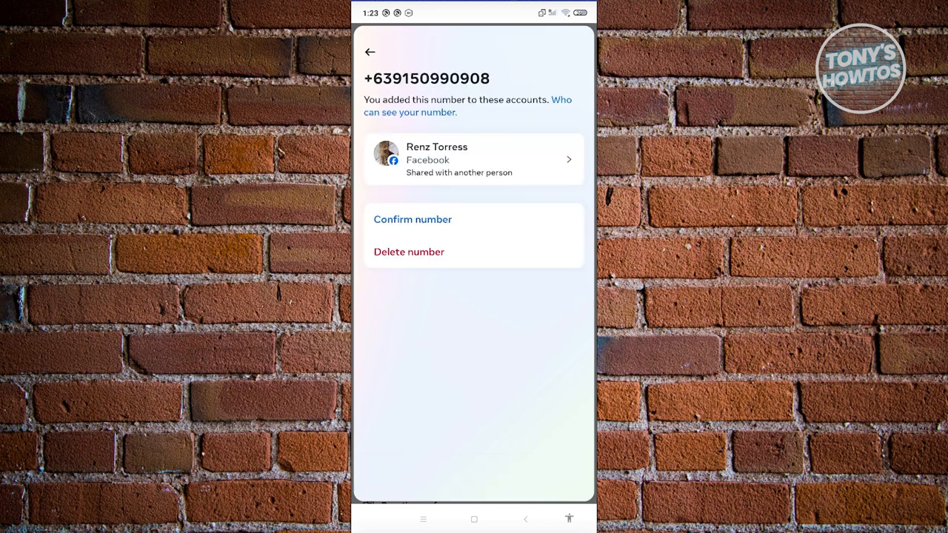
left_click(409, 252)
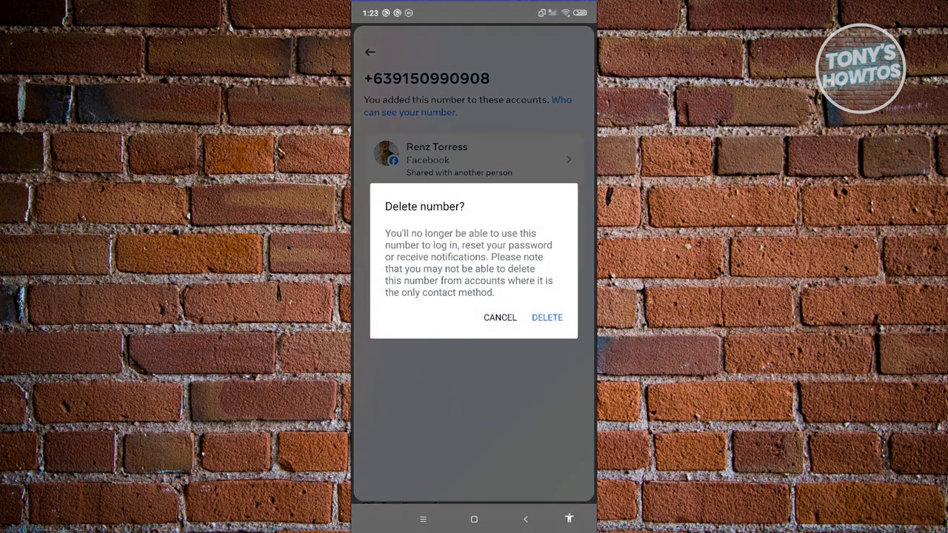
left_click(501, 317)
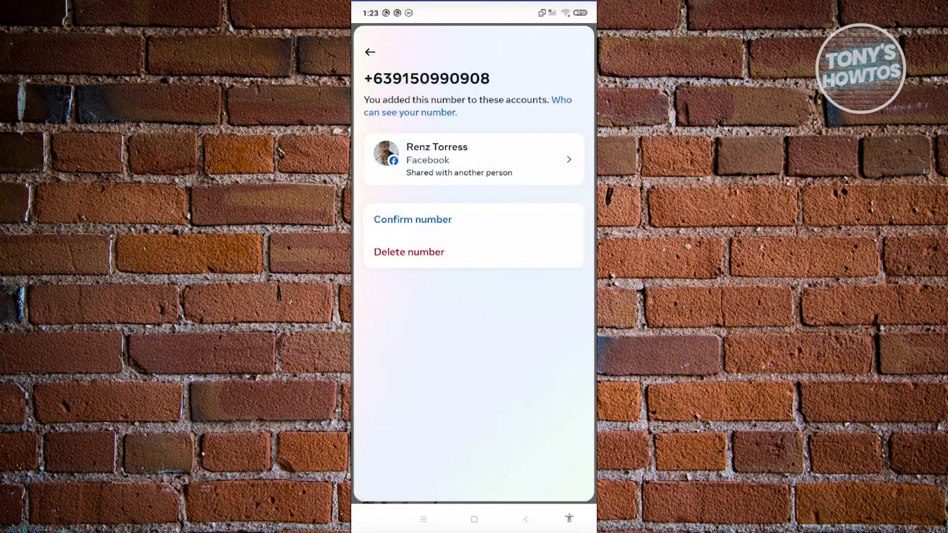
left_click(412, 219)
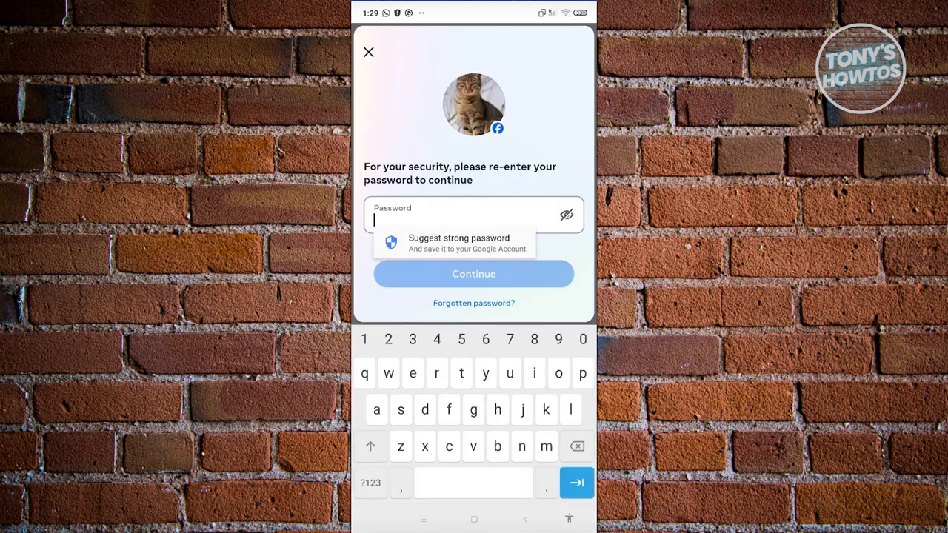